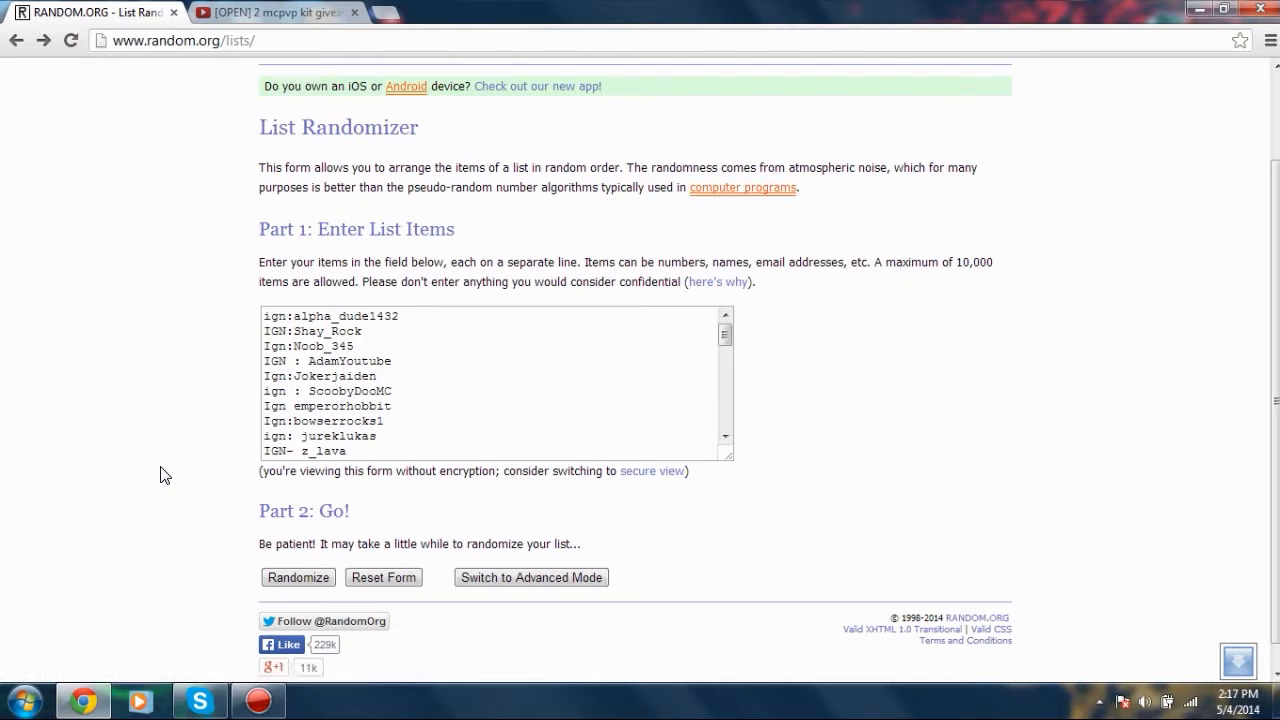
- Scroll through the entered names box to confirm all 45 entrants are listed
click(724, 440)
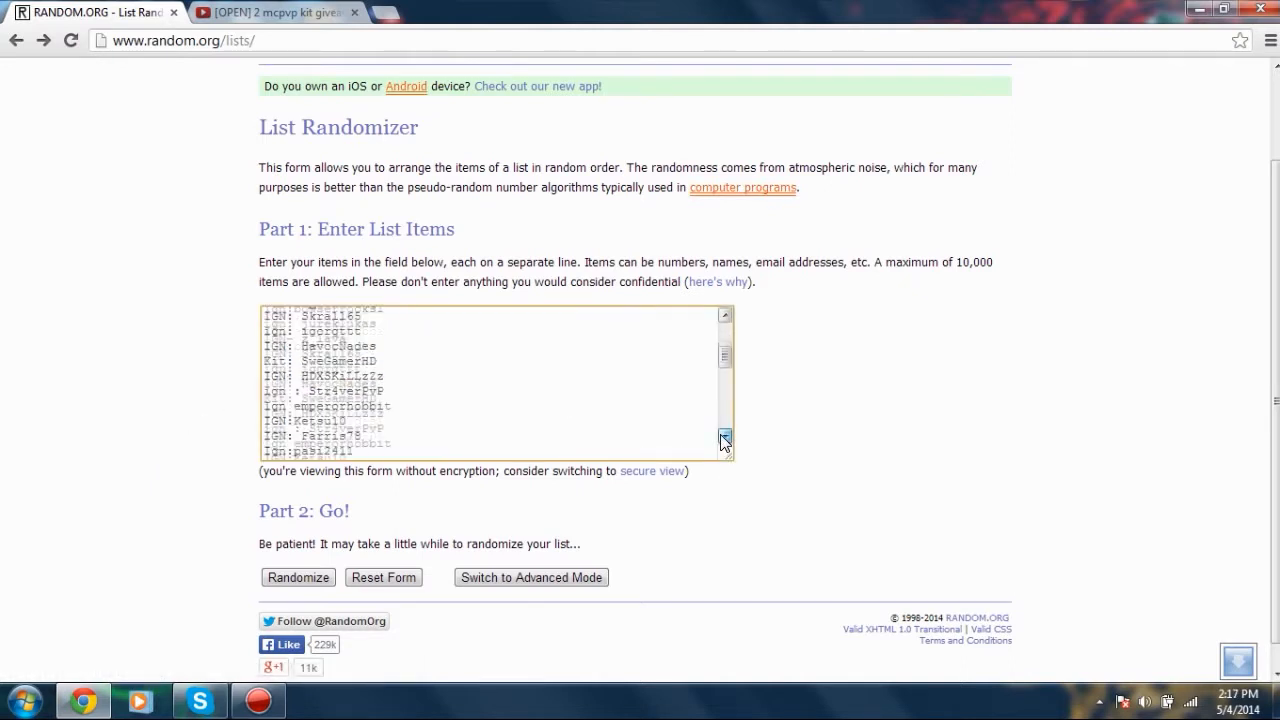
click(724, 440)
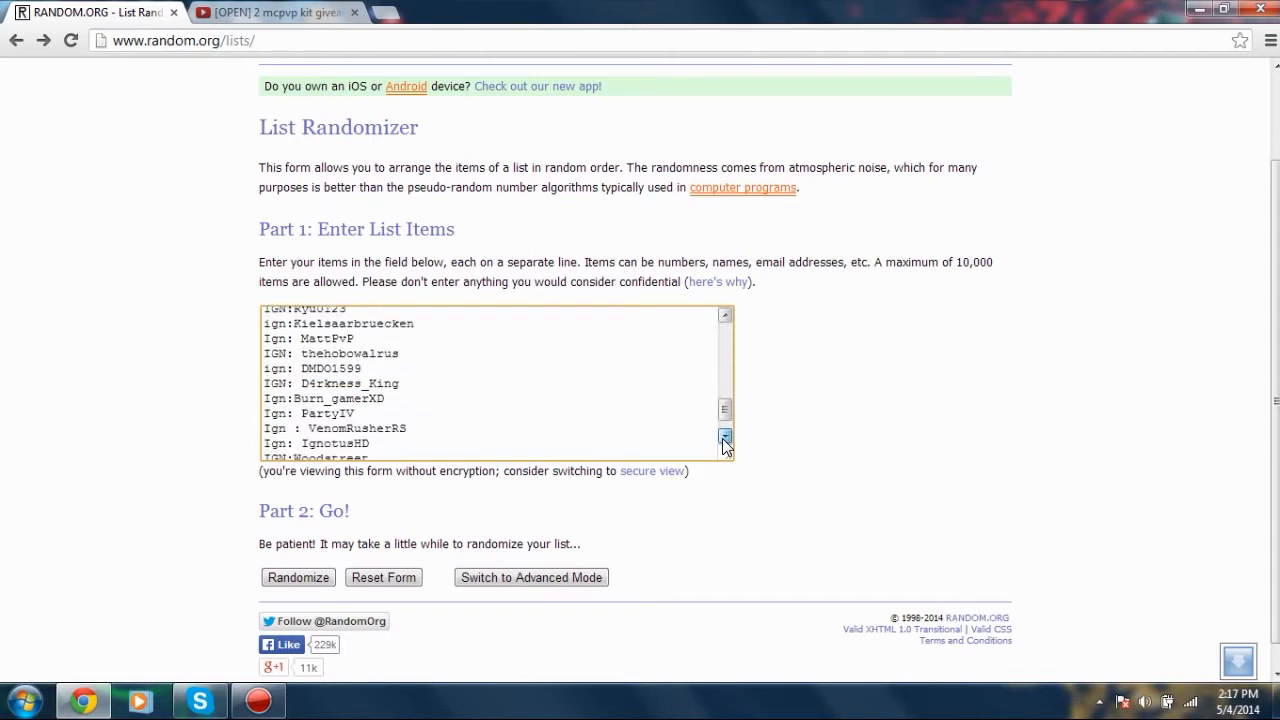
click(724, 438)
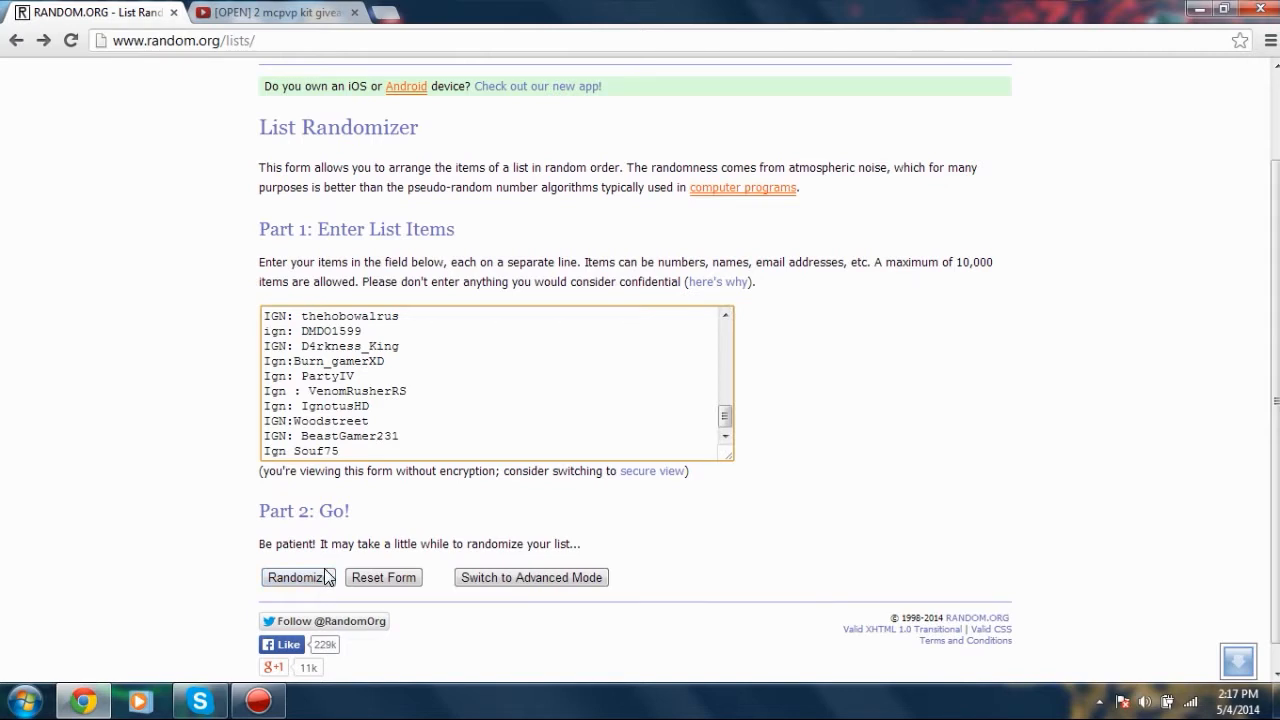
mouse_move(324, 596)
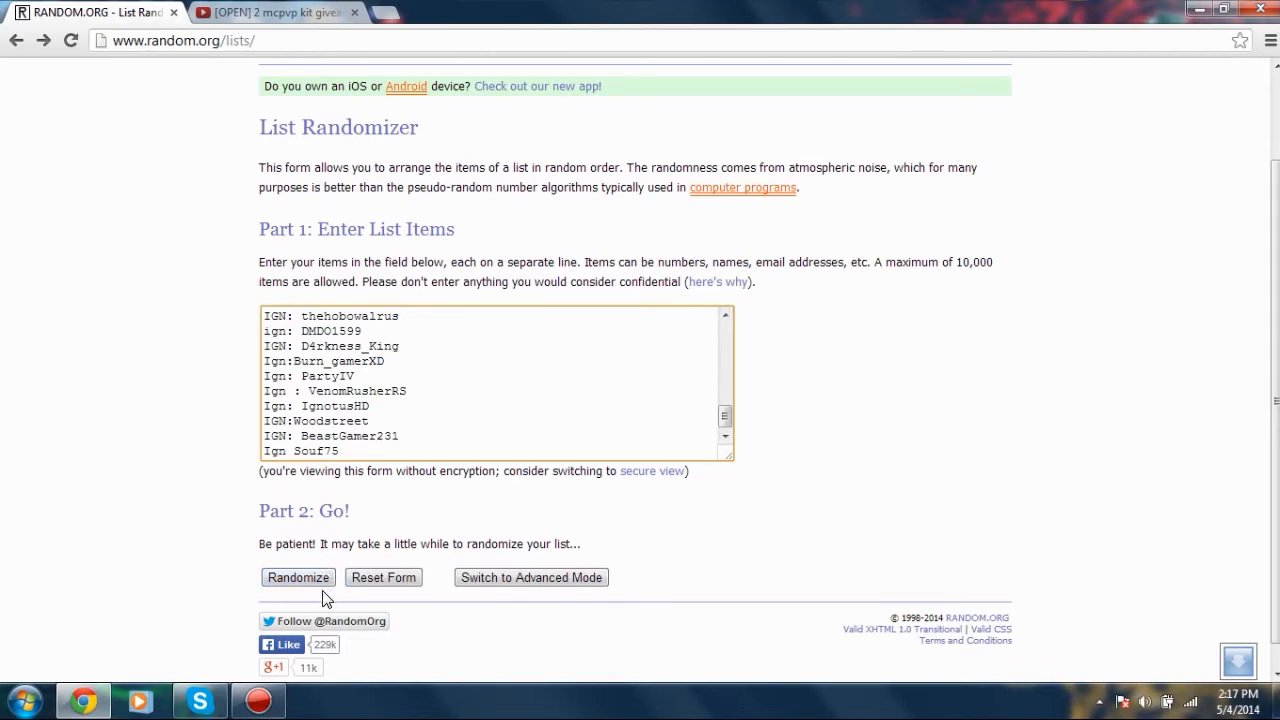
- Randomize the 45 entrant names into a shuffled order
click(298, 576)
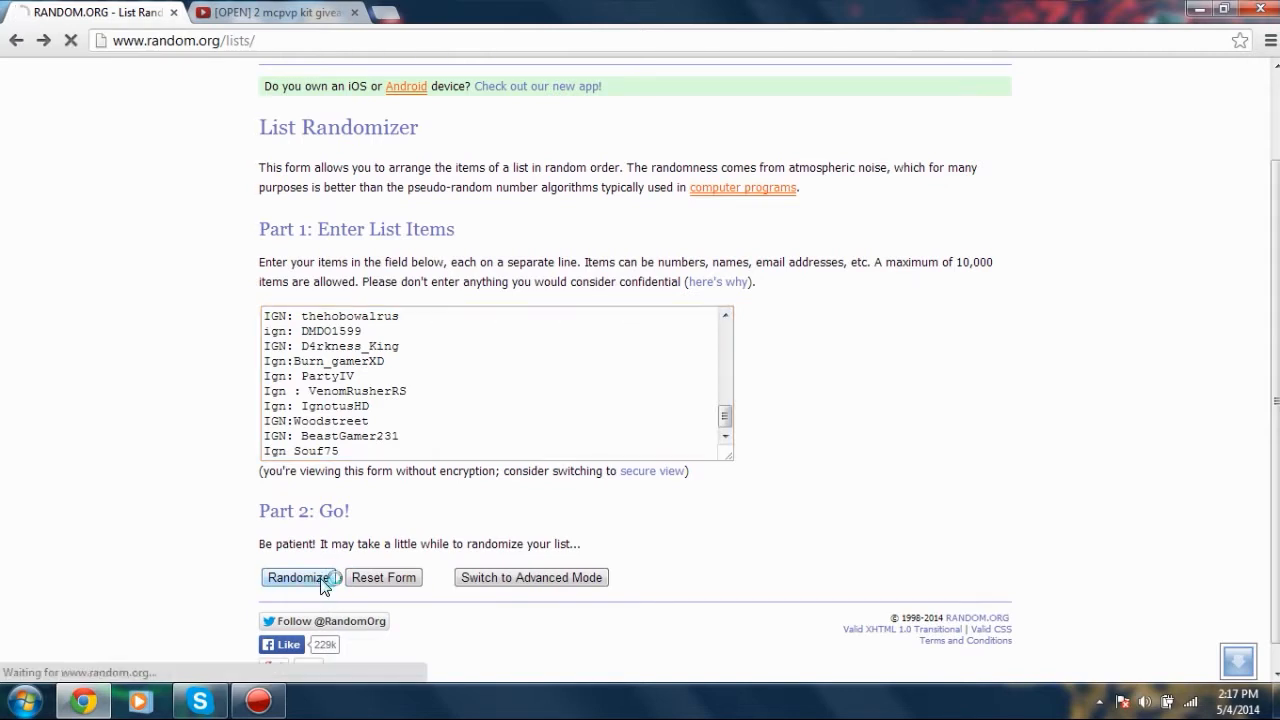
click(298, 576)
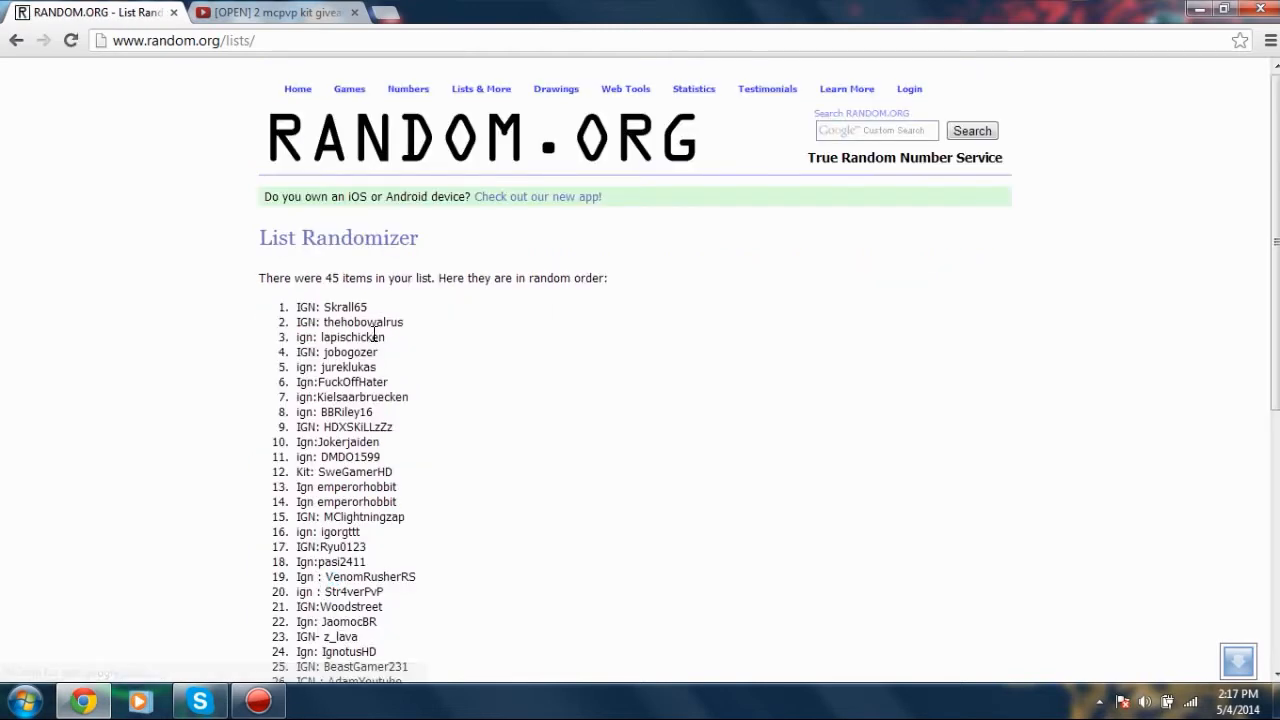
mouse_move(444, 270)
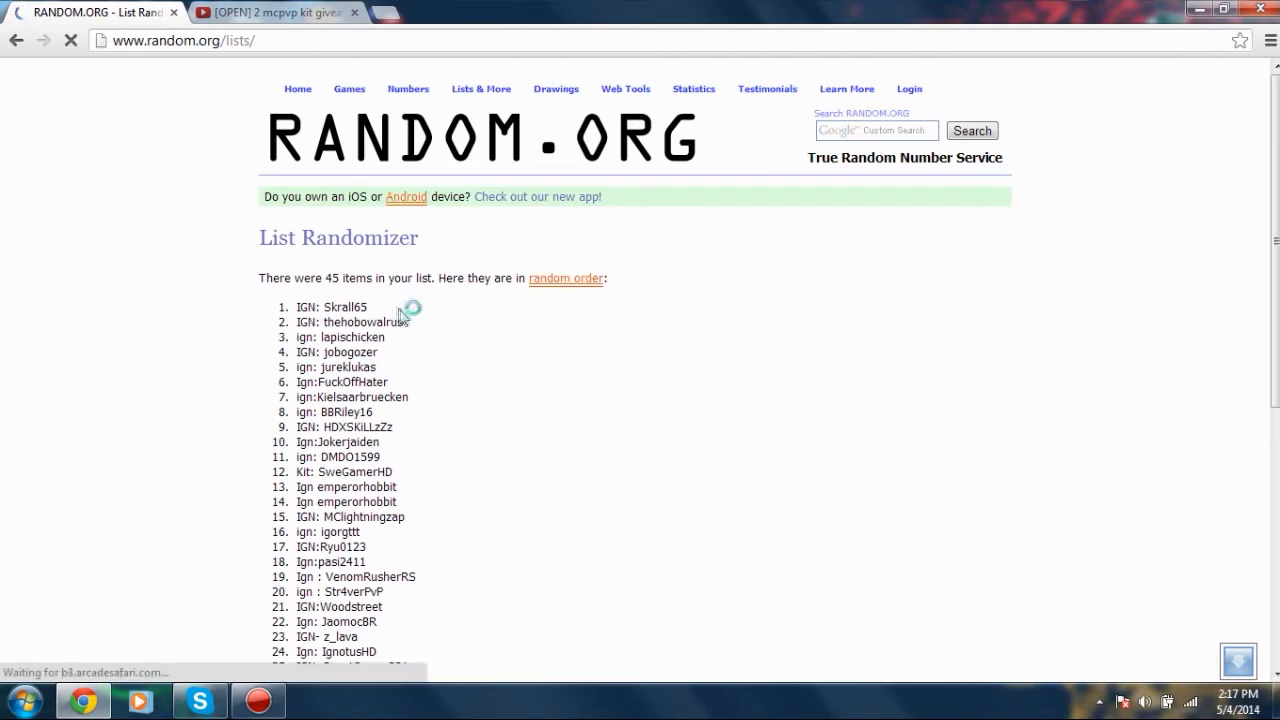
- Select and review the shuffled result list, checking the names below the top winners
drag(360, 308, 290, 340)
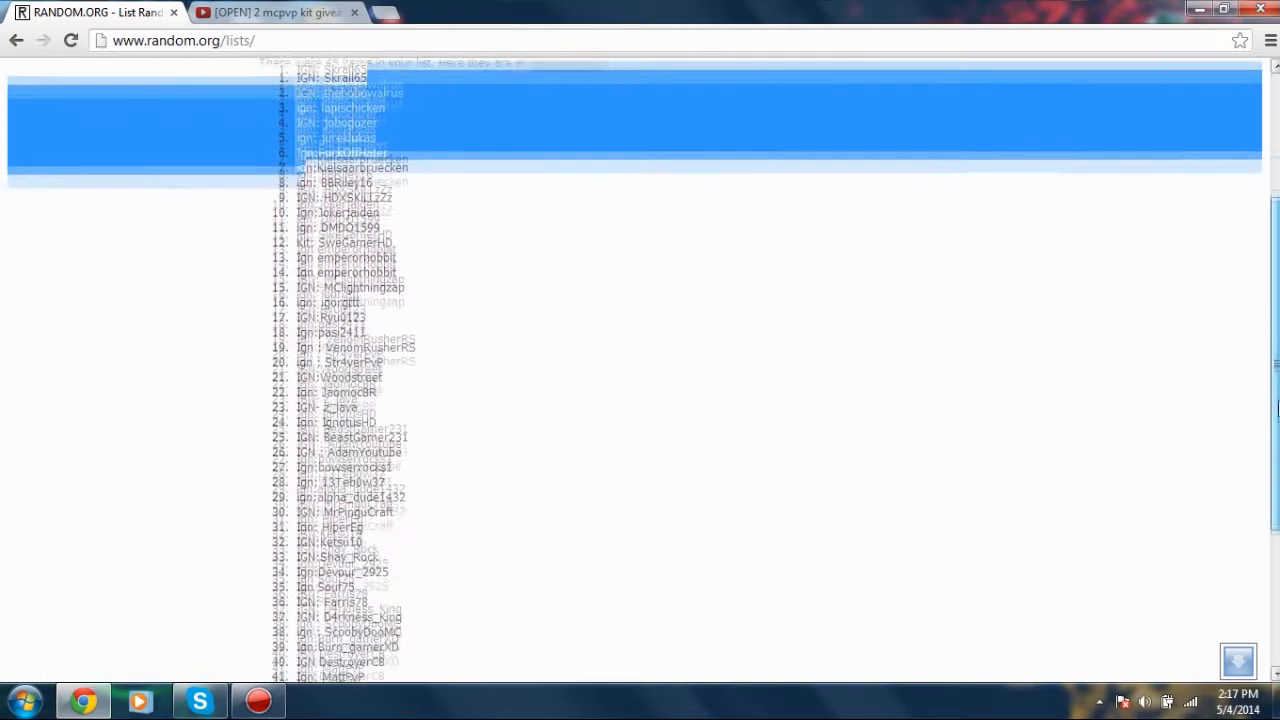
scroll(down, 3)
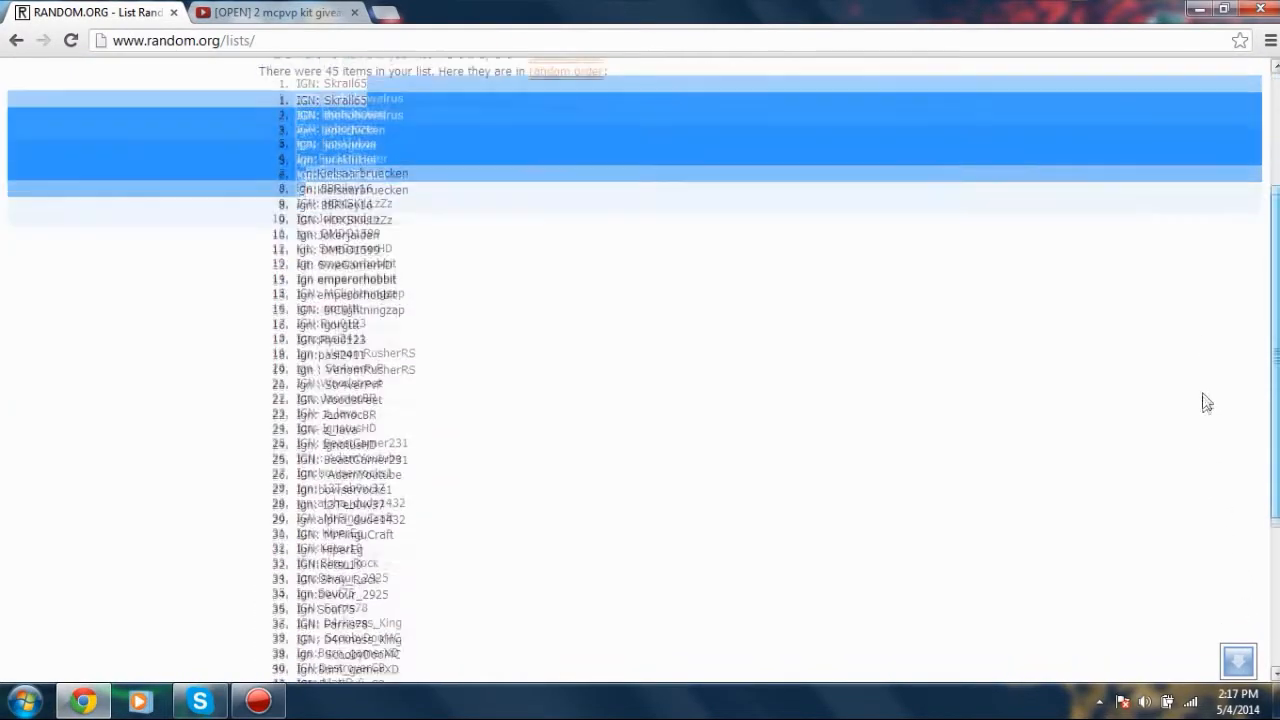
scroll(down, 3)
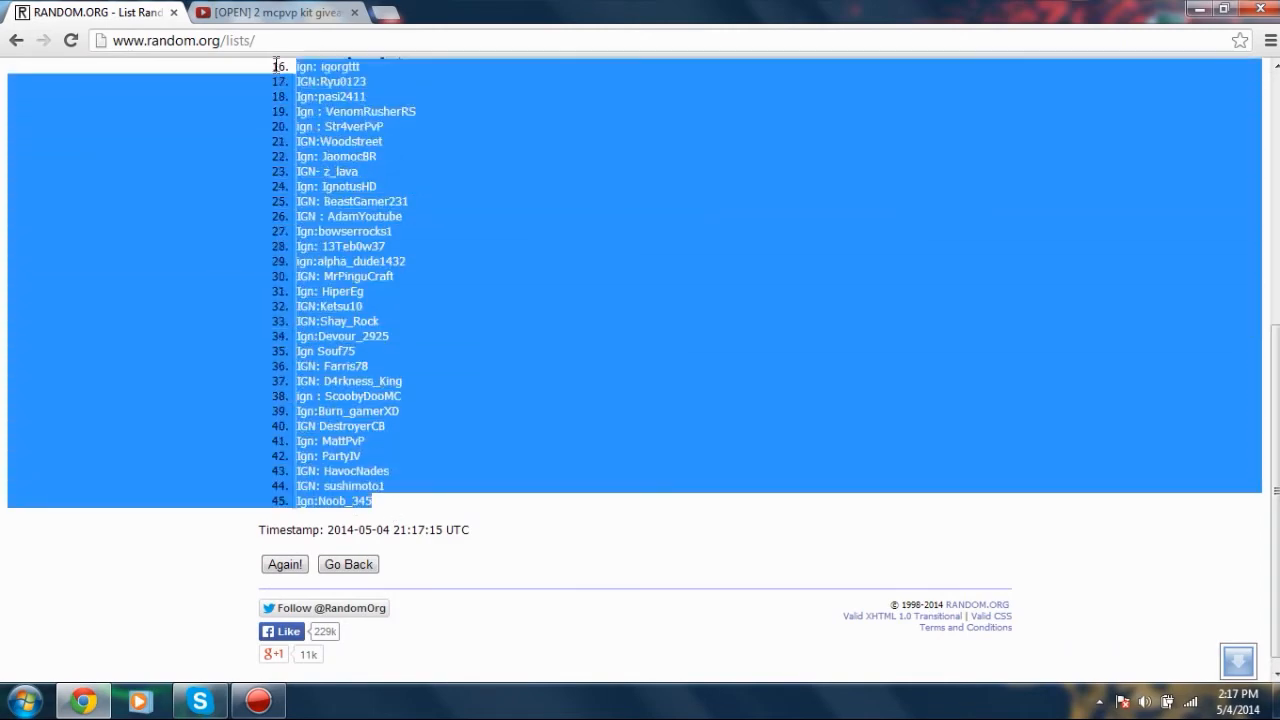
scroll(up, 3)
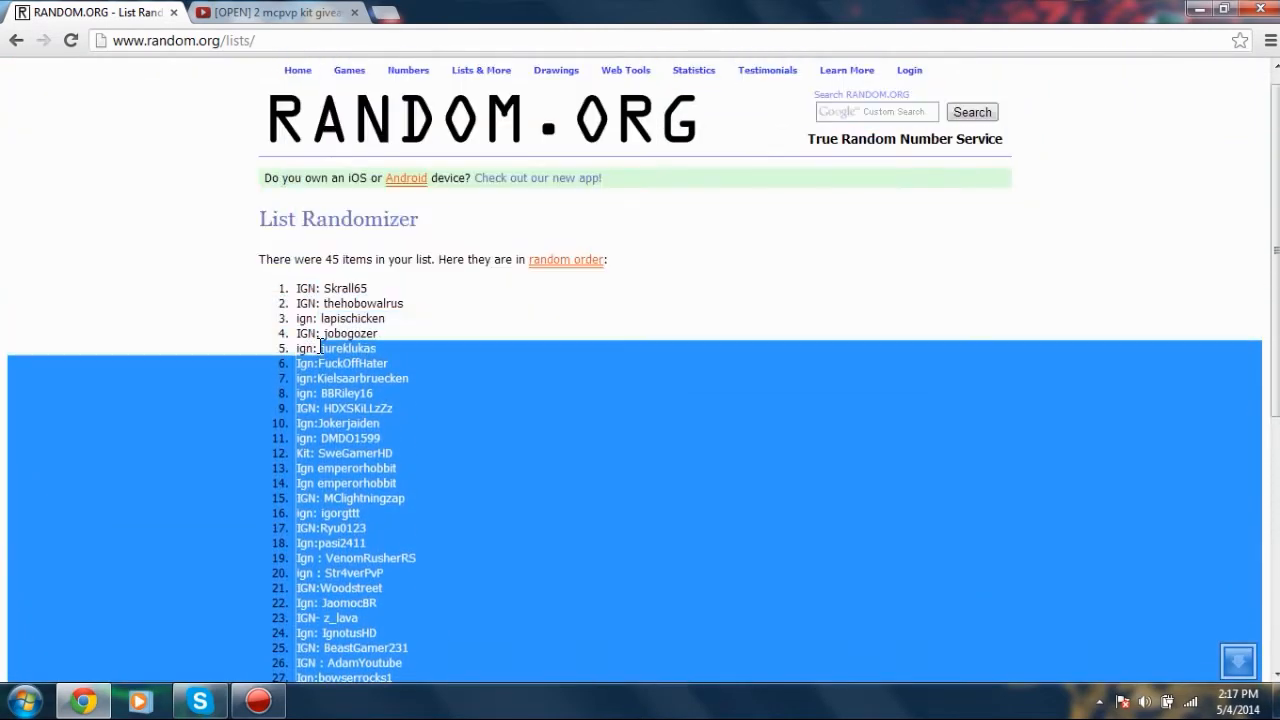
drag(320, 348, 300, 284)
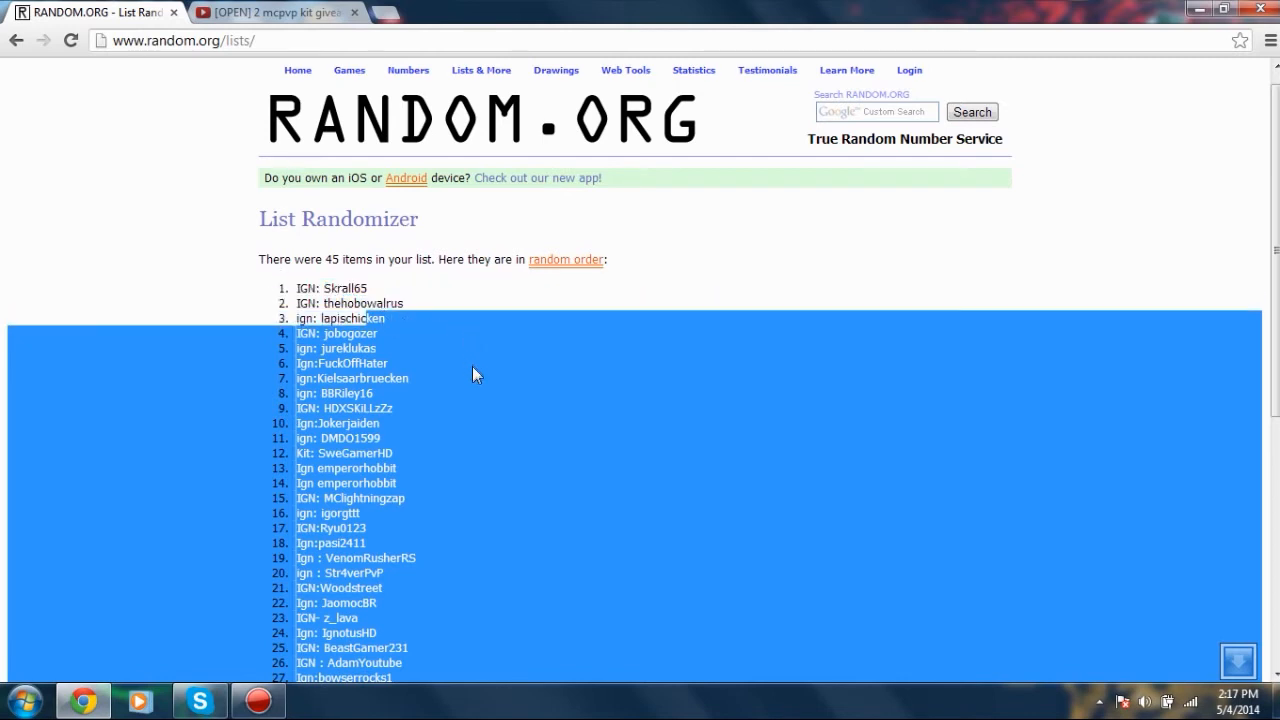
mouse_move(472, 392)
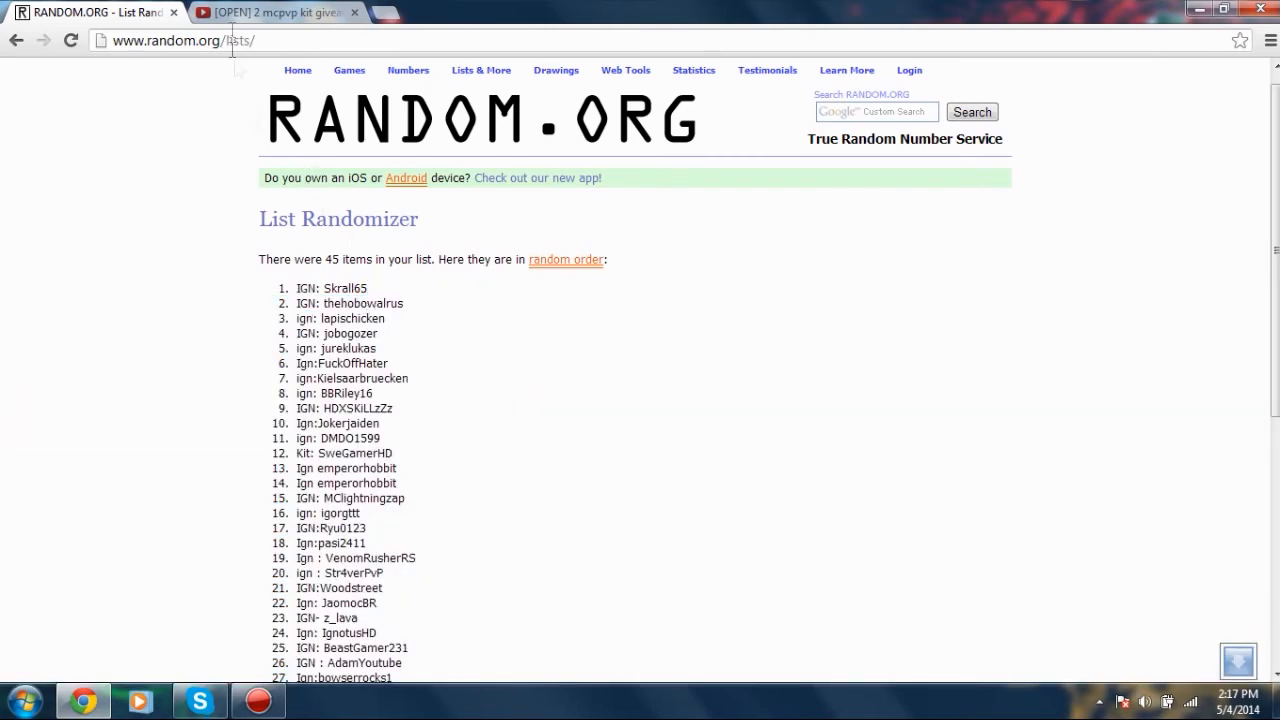
- Return to the YouTube kit giveaway video page
click(276, 12)
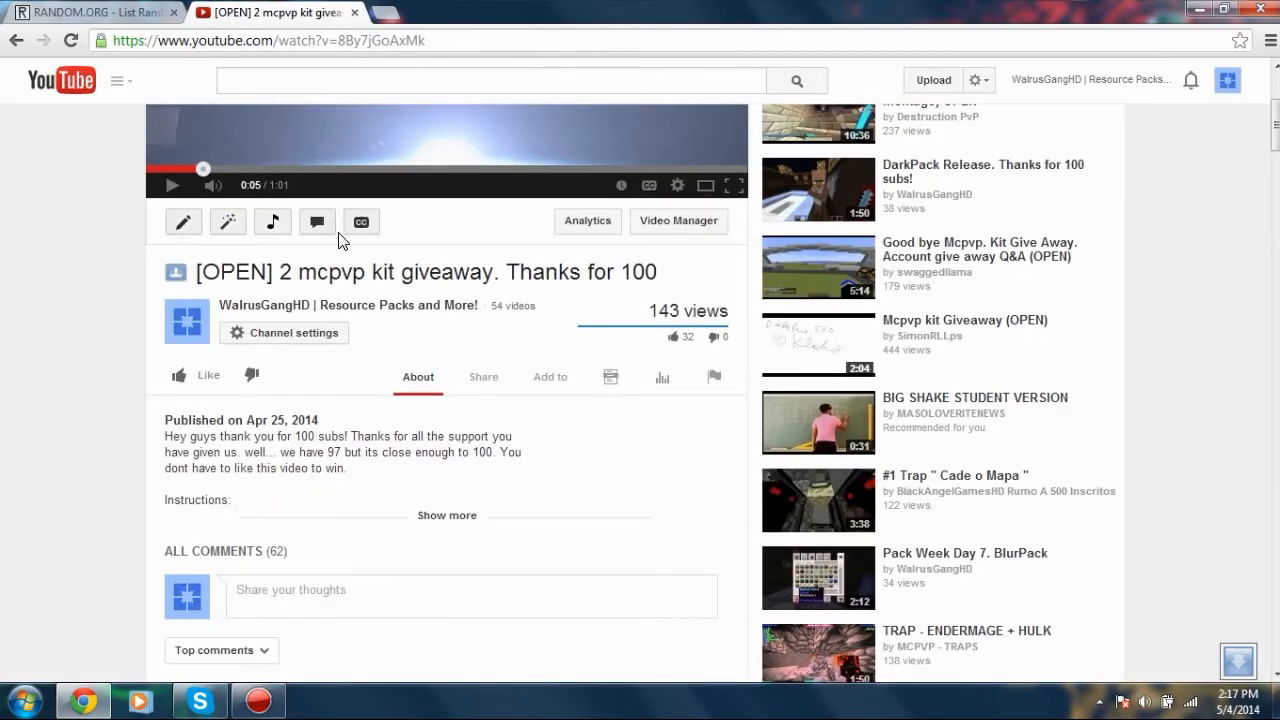